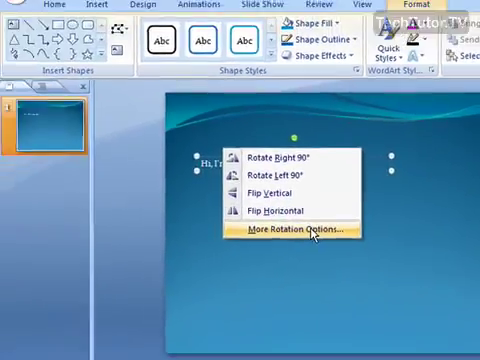
Open the text box's Size and Position dialog via More Rotation Options
click(299, 232)
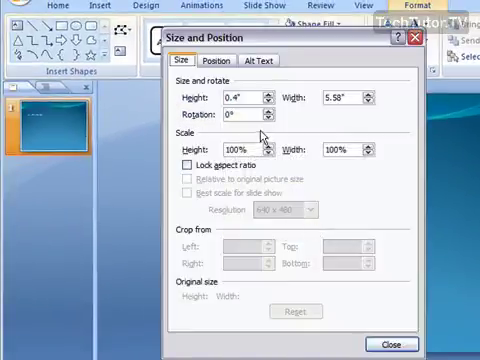
Set the text box rotation to 14° and close the dialog
click(255, 121)
text(14)
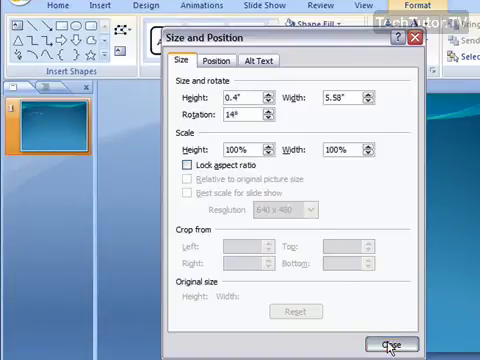
click(398, 345)
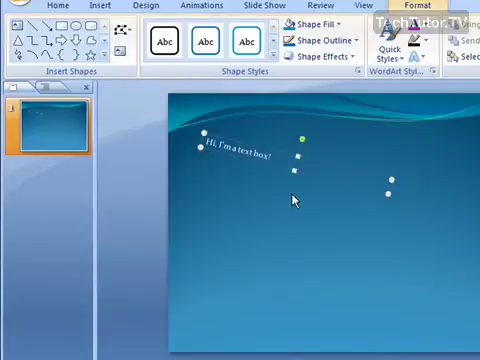